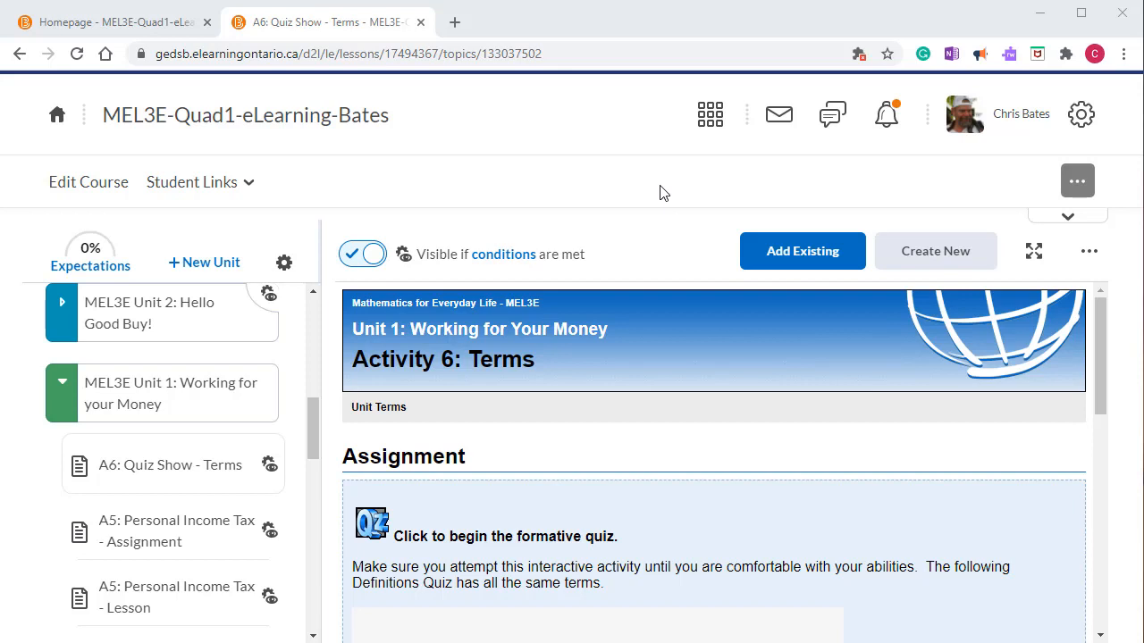
mouse_move(539, 213)
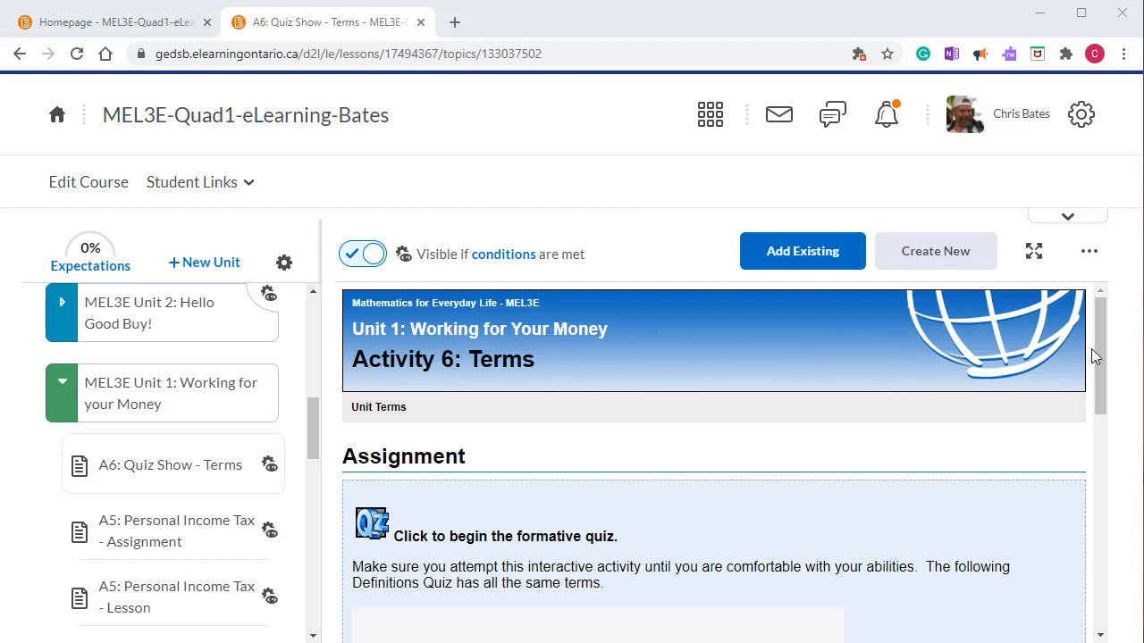
Step: Scroll to the A6: Quiz Show - Terms quiz, showing Flash Player is blocked
scroll("down", 3)
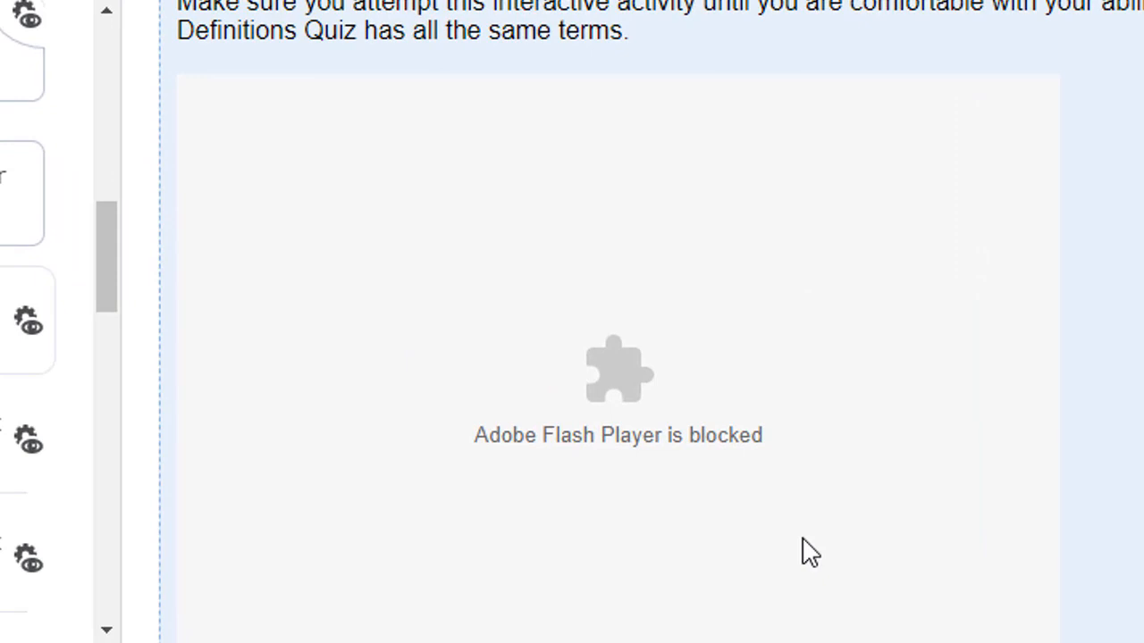
Step: Open the MEL3E Homepage tab and scroll to the Bates Wins! .swf link
left_click(107, 21)
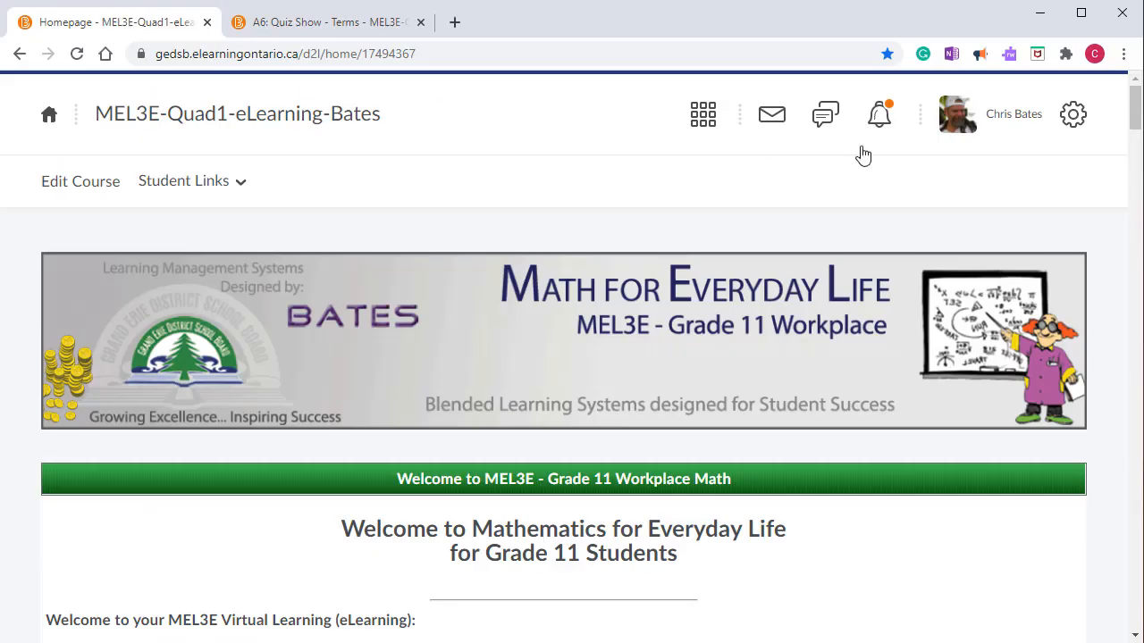
scroll("down", 3)
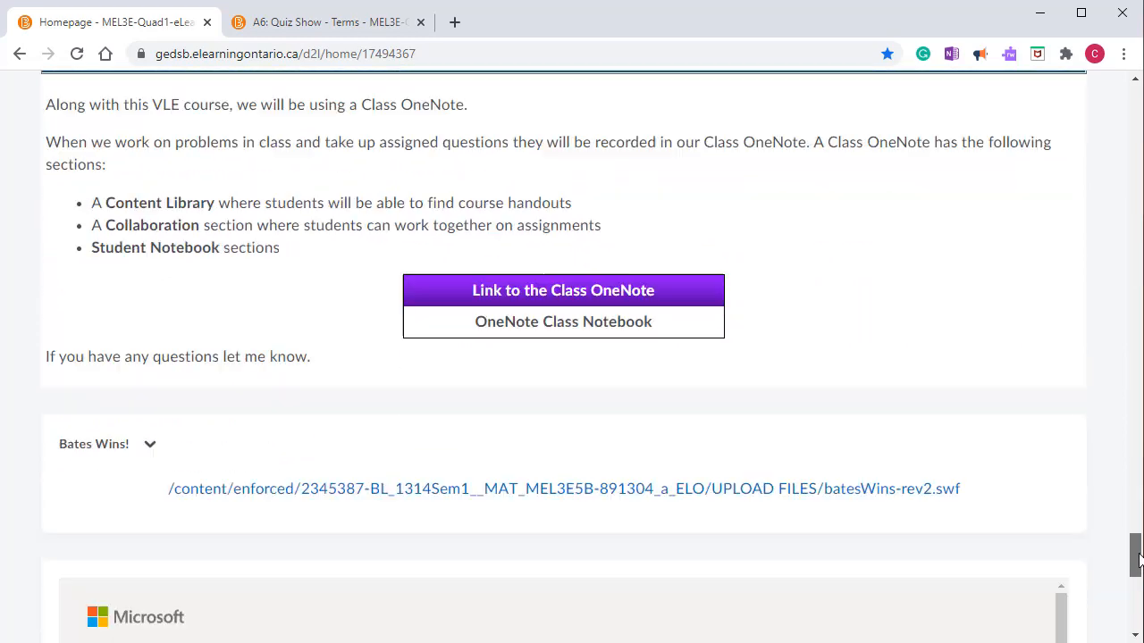
scroll("down", 3)
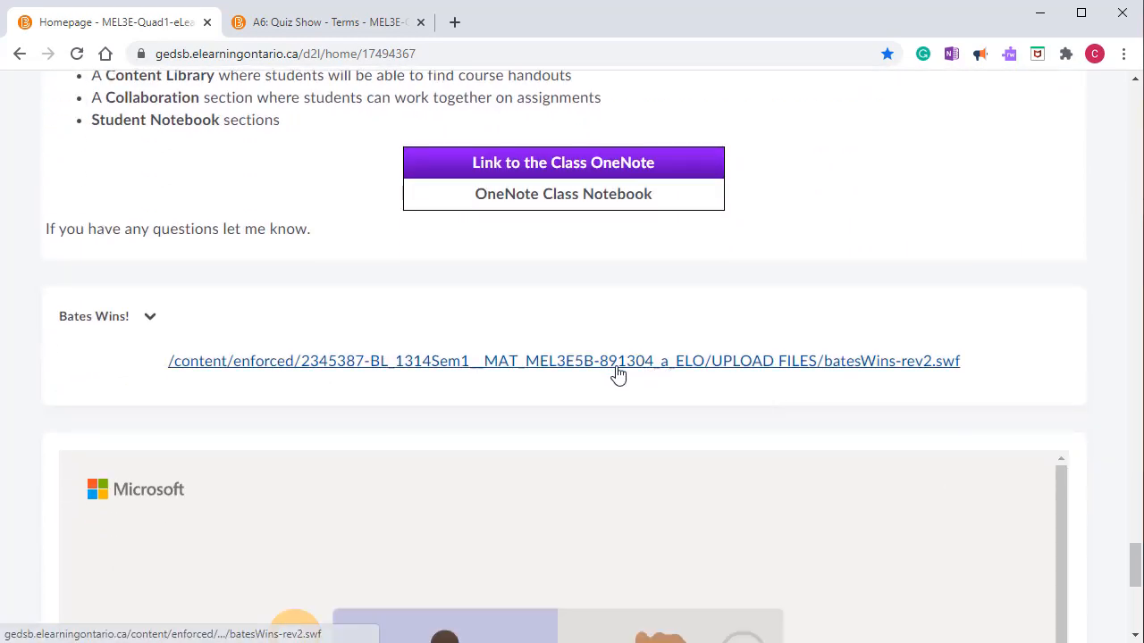
mouse_move(618, 361)
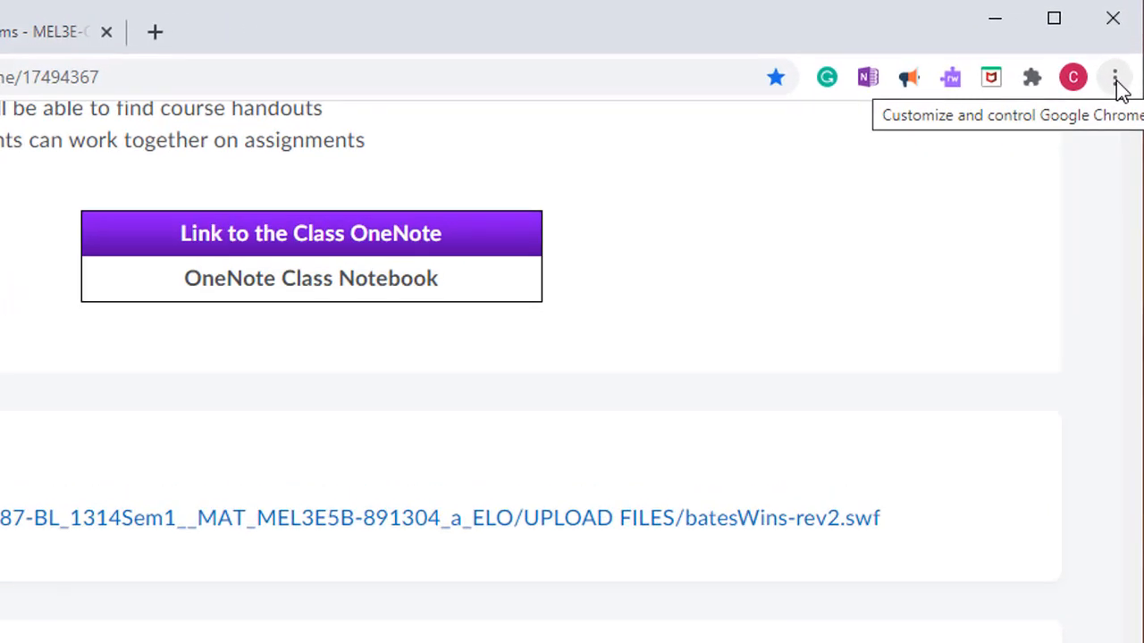
Step: Reach Chrome's Site Settings by searching 'Site' in Settings
left_click(1114, 77)
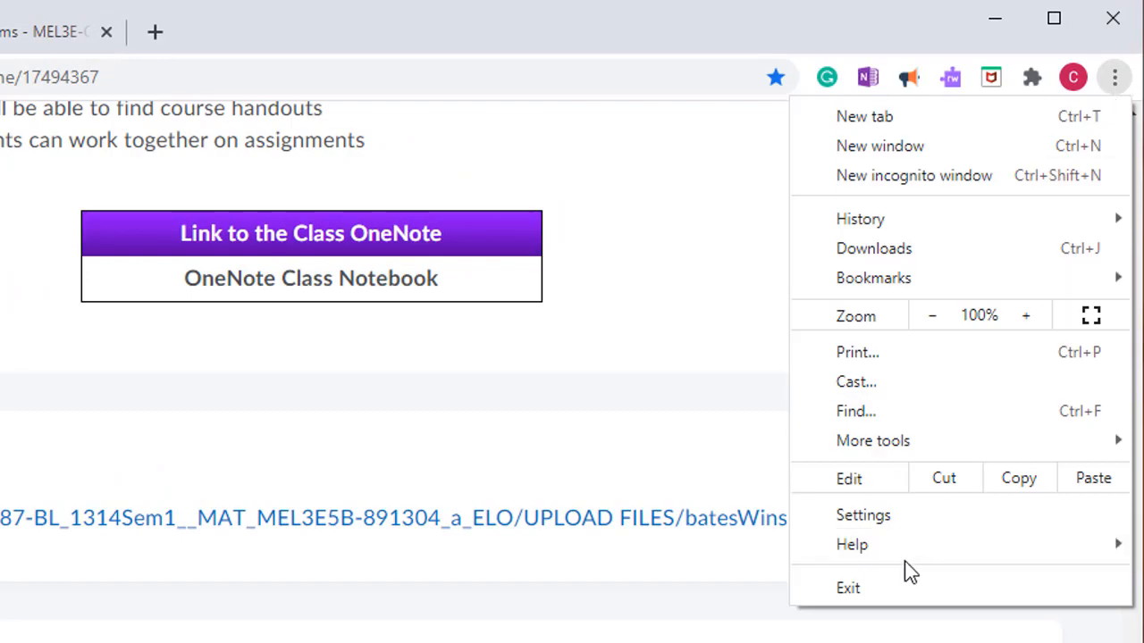
left_click(863, 515)
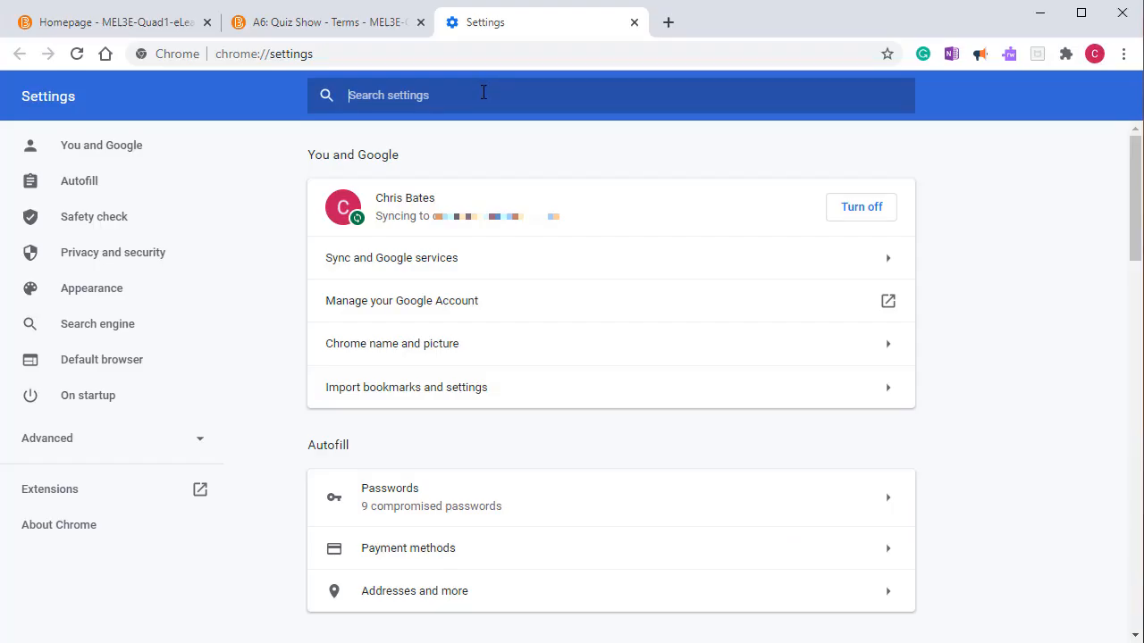
type("Site Settings")
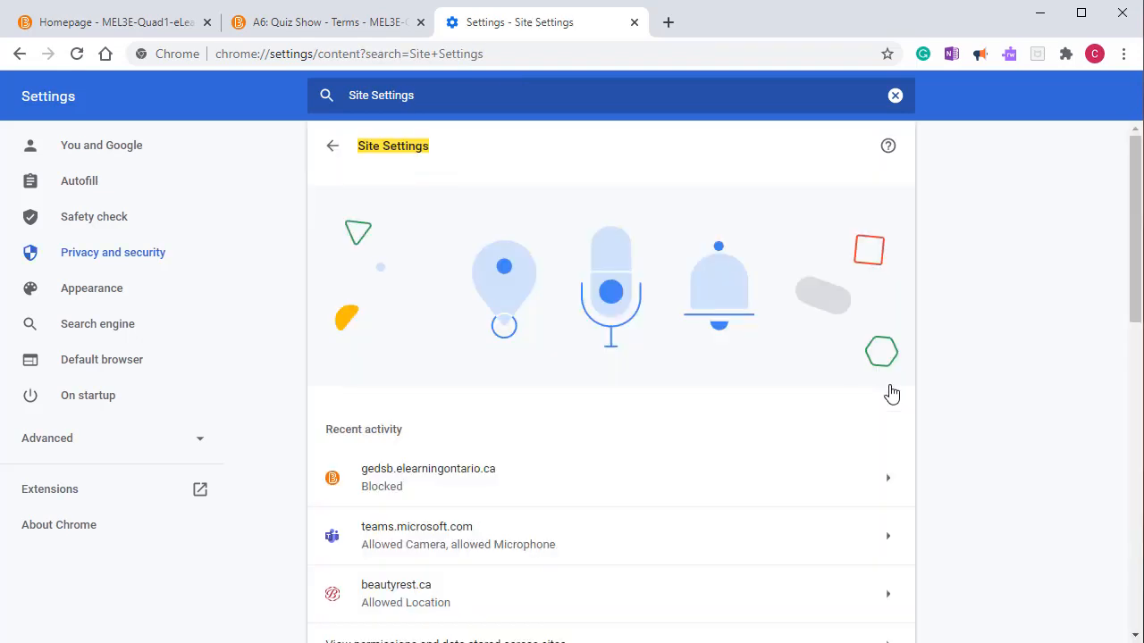
scroll("down", 3)
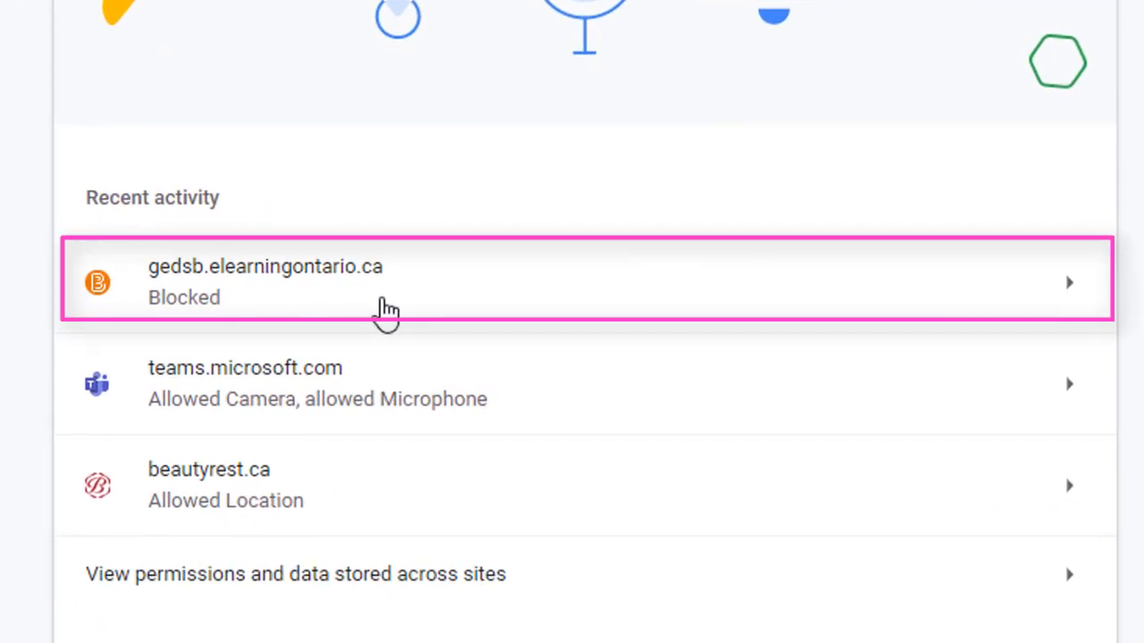
mouse_move(375, 599)
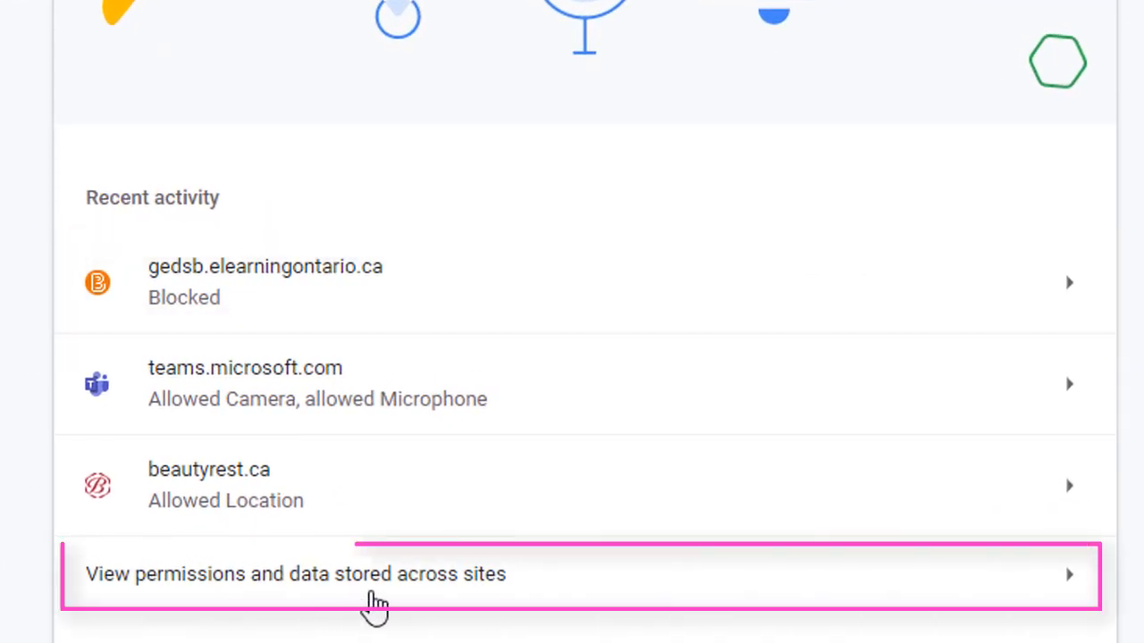
mouse_move(1077, 594)
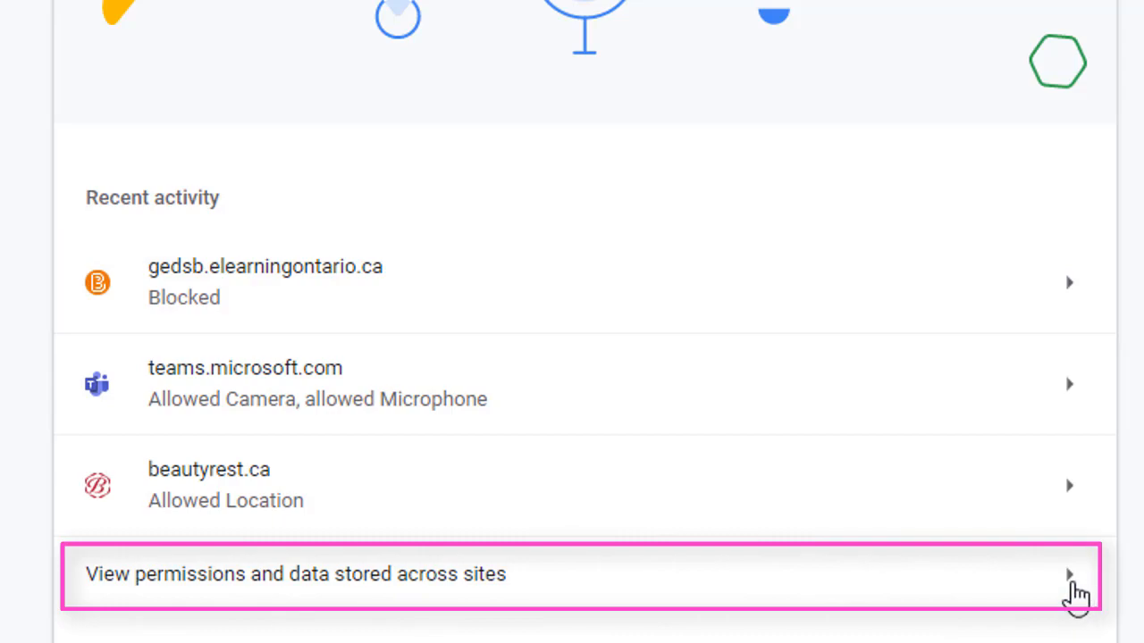
Step: Open gedsb.elearningontario.ca's permissions from the elearningontario.ca stored-sites list
left_click(295, 574)
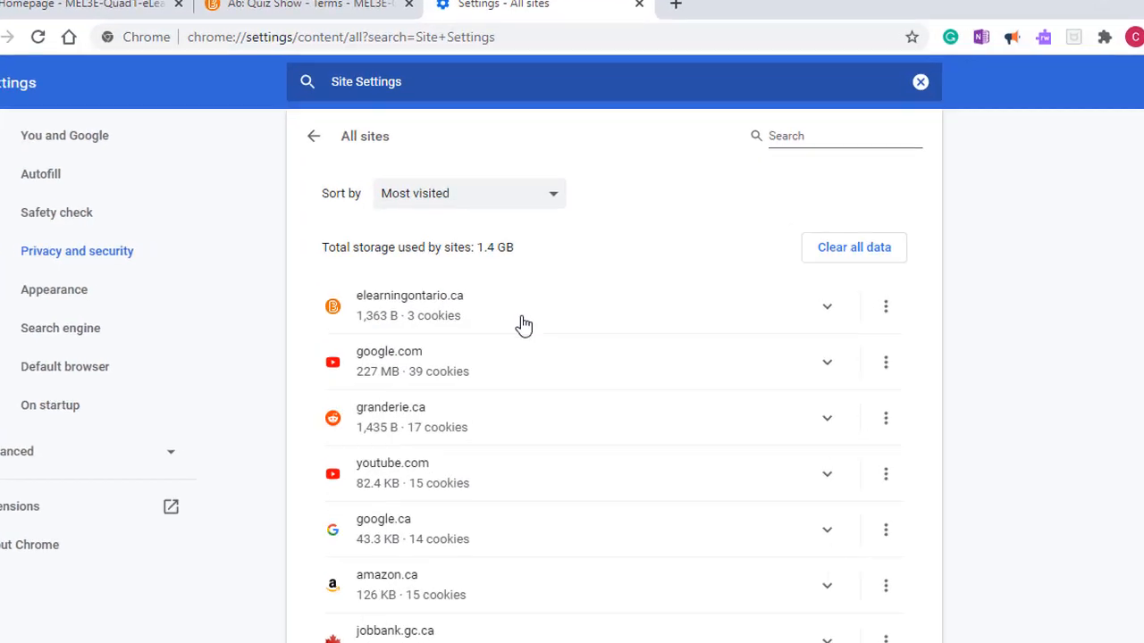
left_click(826, 306)
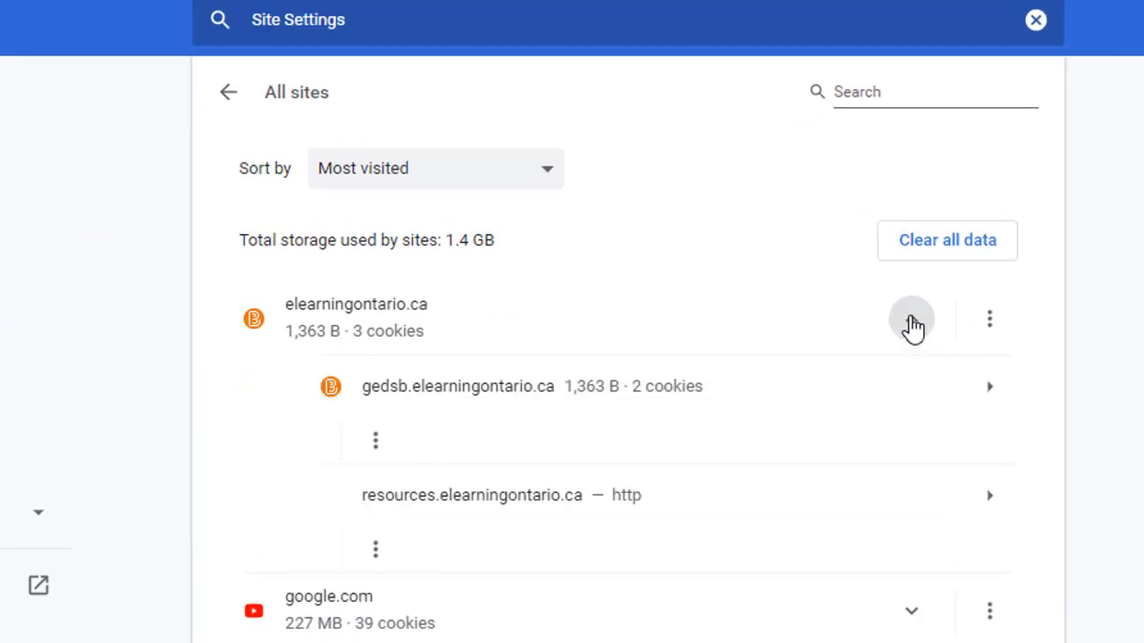
left_click(912, 319)
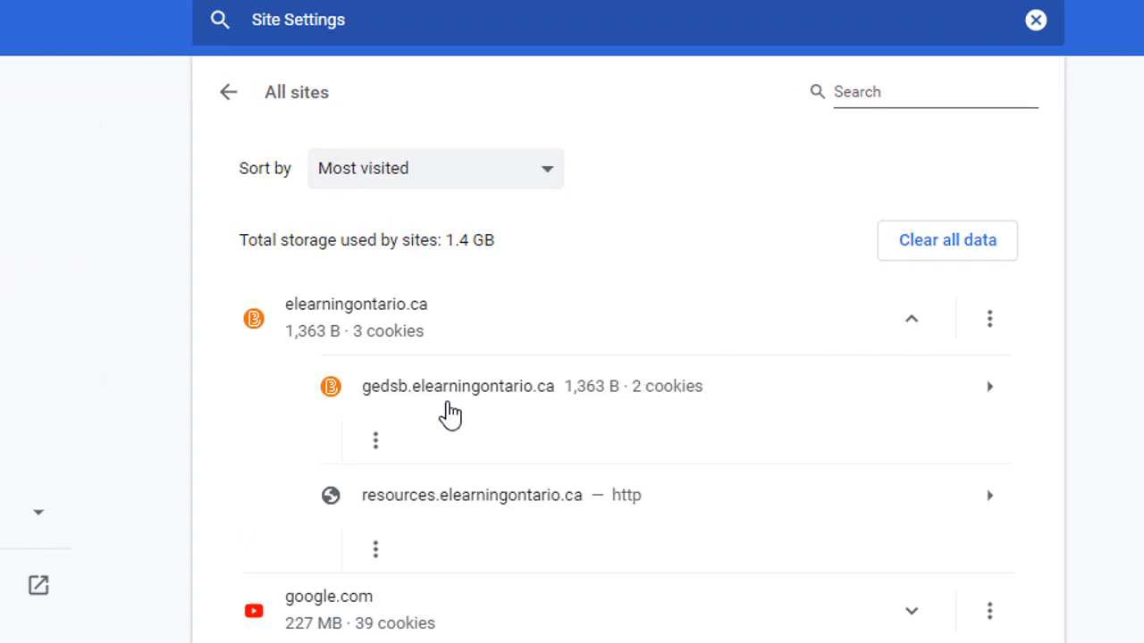
mouse_move(761, 446)
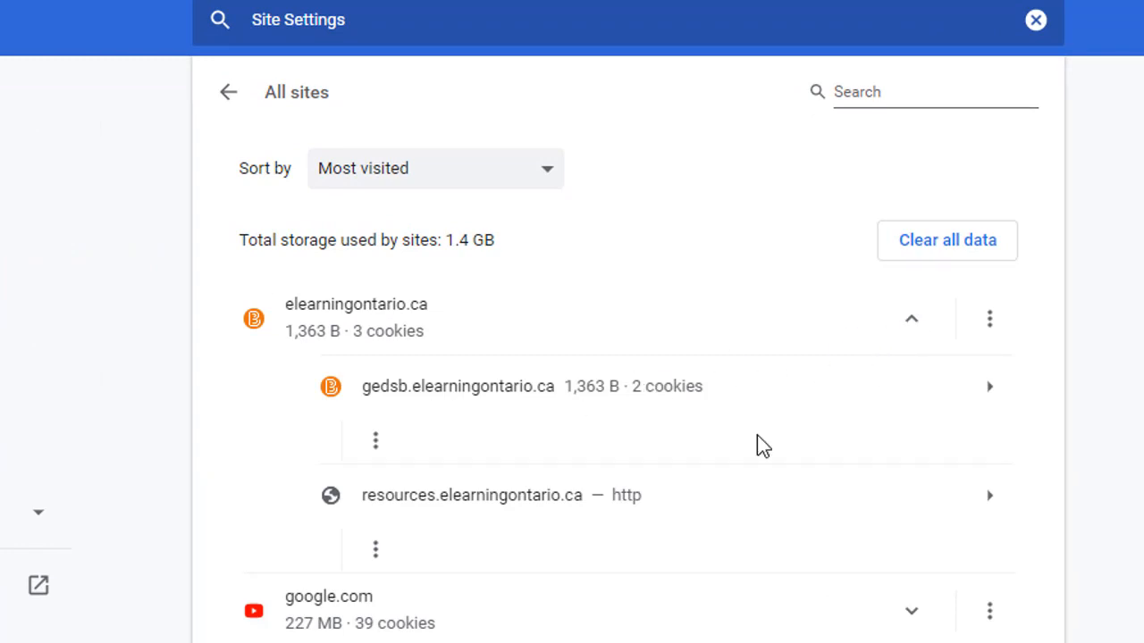
left_click(457, 386)
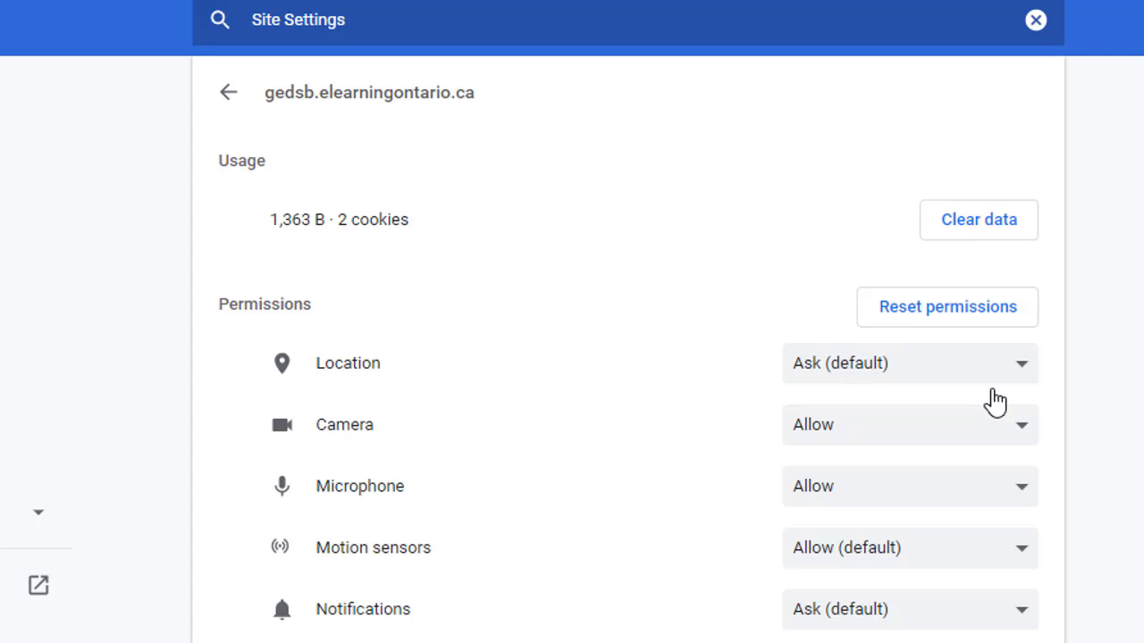
Step: Scroll to the Flash permission and show its Ask, Allow and Block choices
scroll("down", 3)
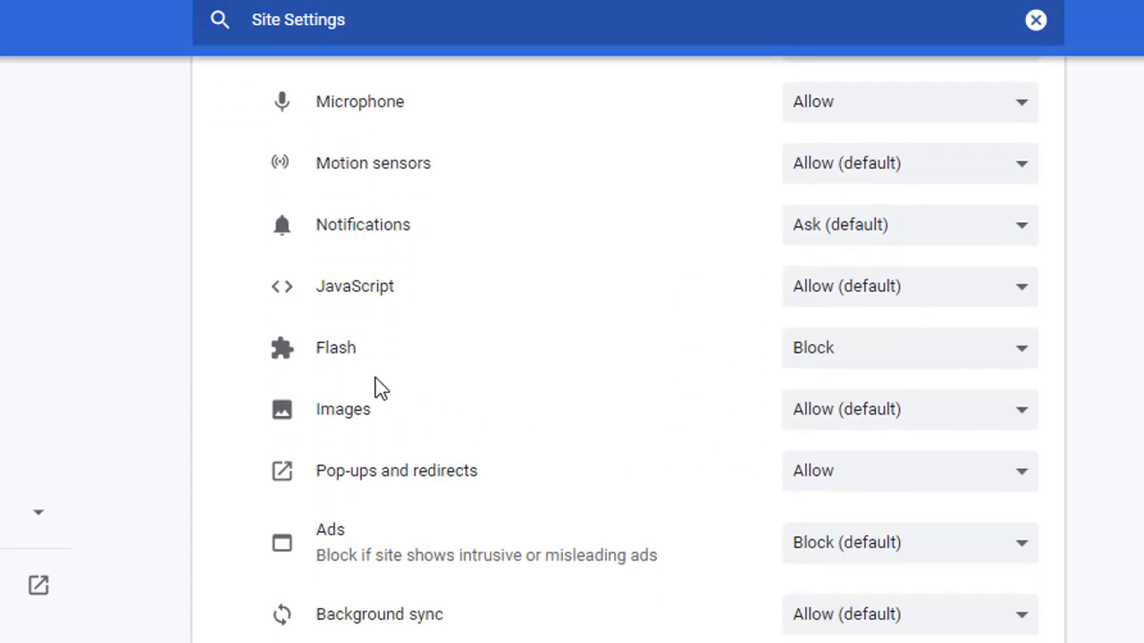
mouse_move(1032, 371)
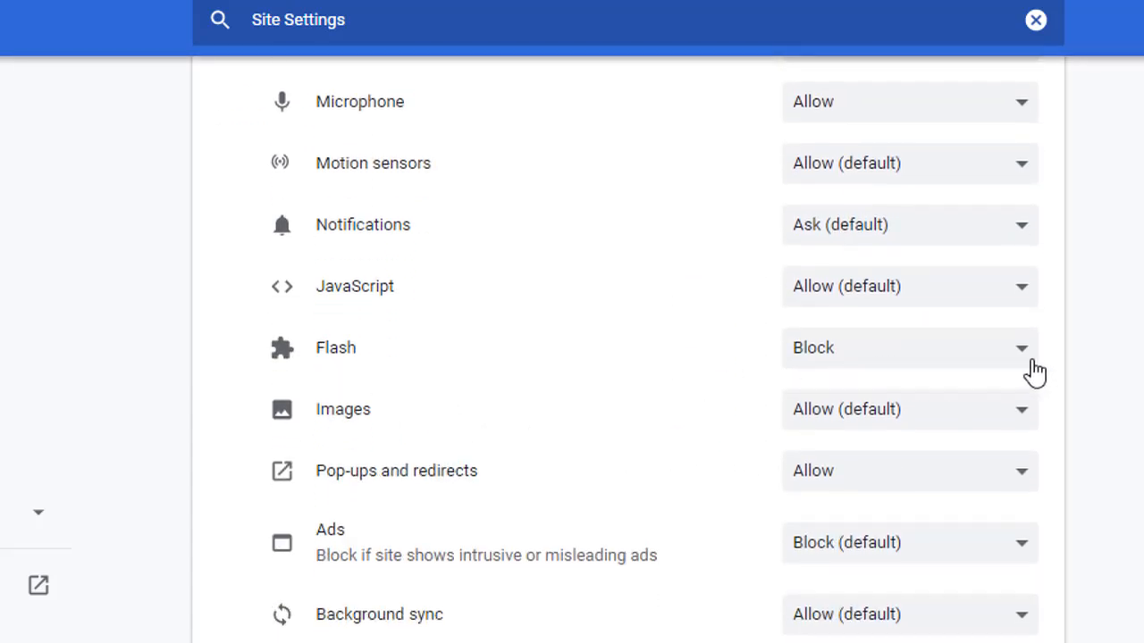
left_click(909, 348)
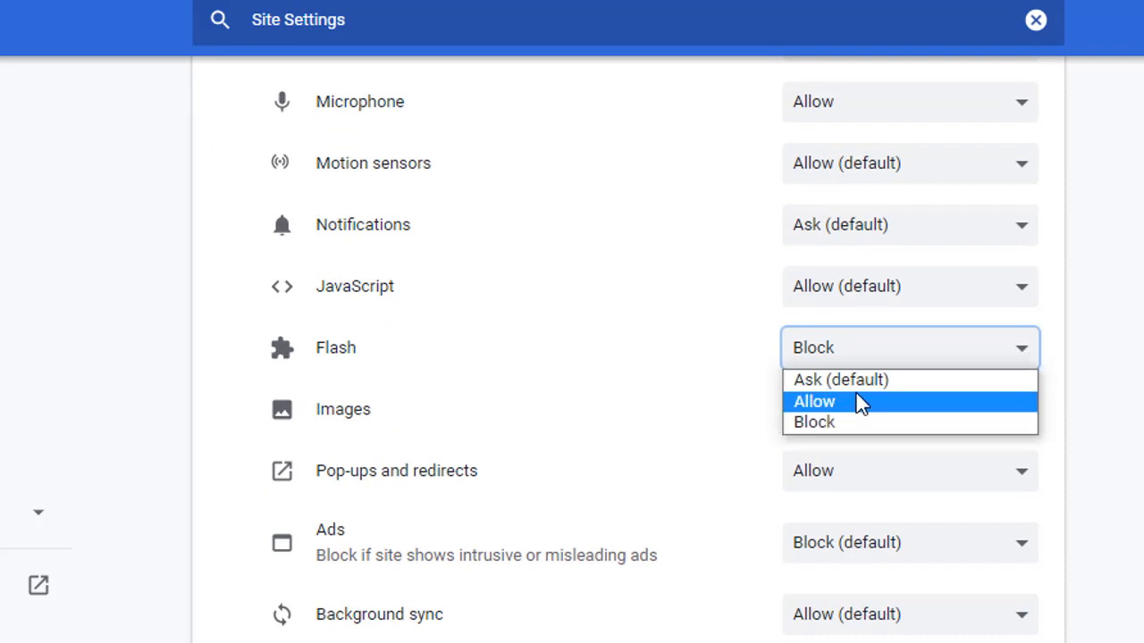
mouse_move(846, 418)
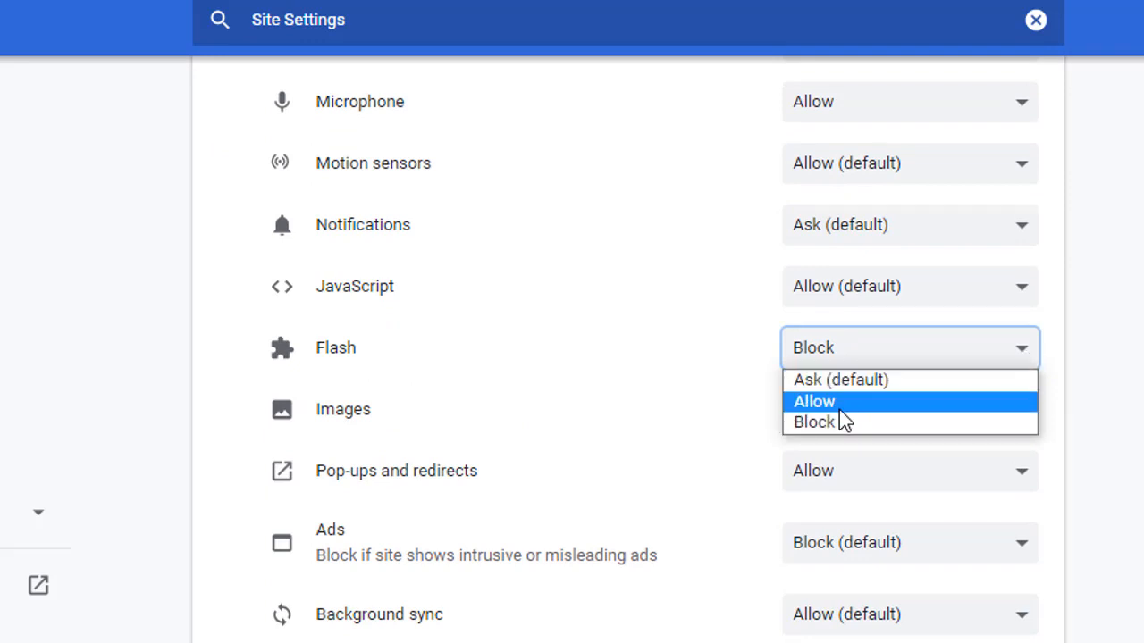
mouse_move(858, 394)
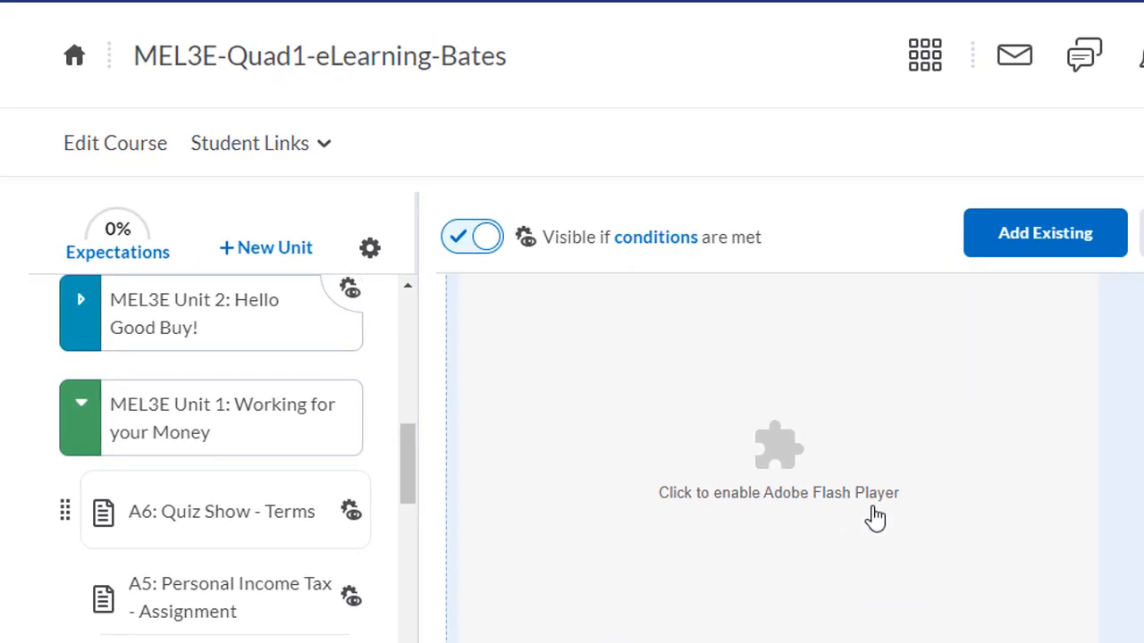
Step: Enable Adobe Flash Player on the A6 quiz and allow it to run
left_click(778, 493)
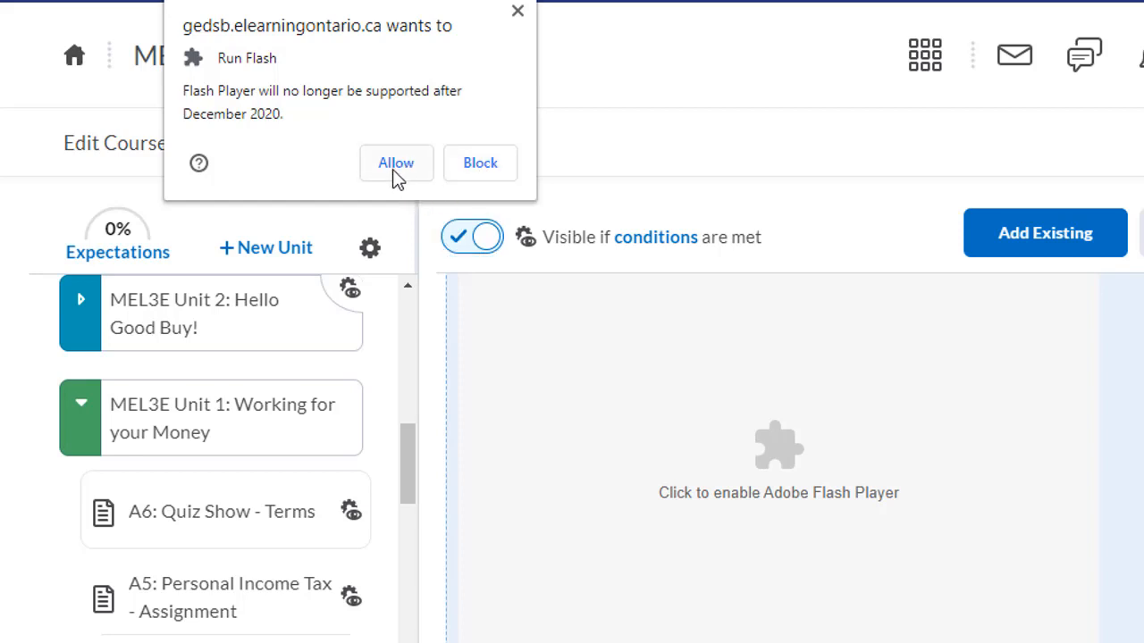
left_click(396, 163)
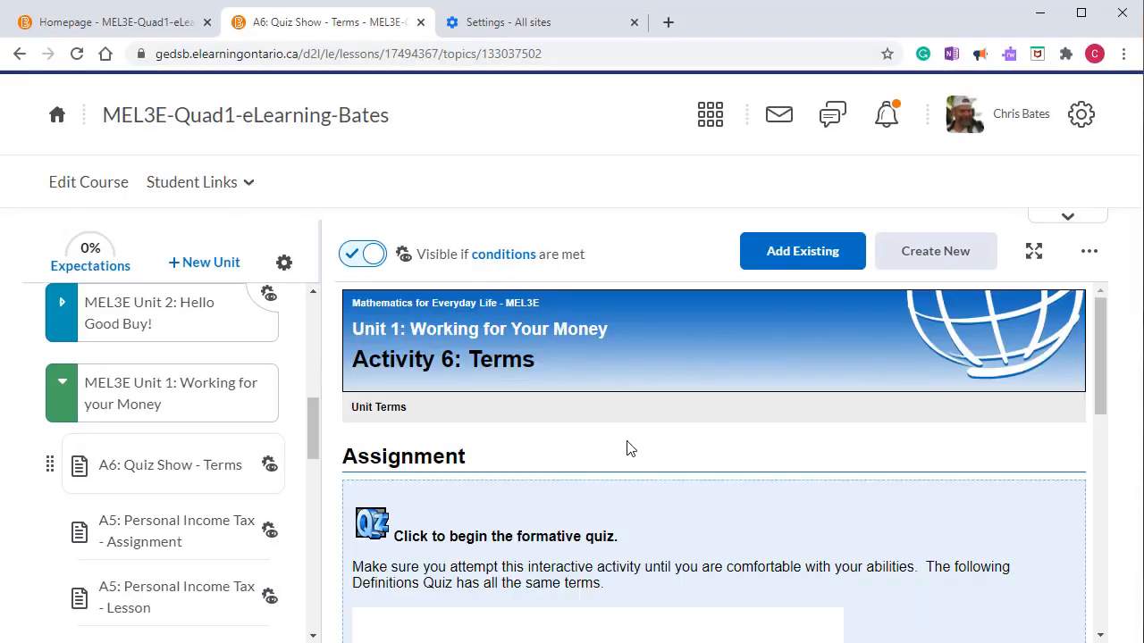
mouse_move(662, 453)
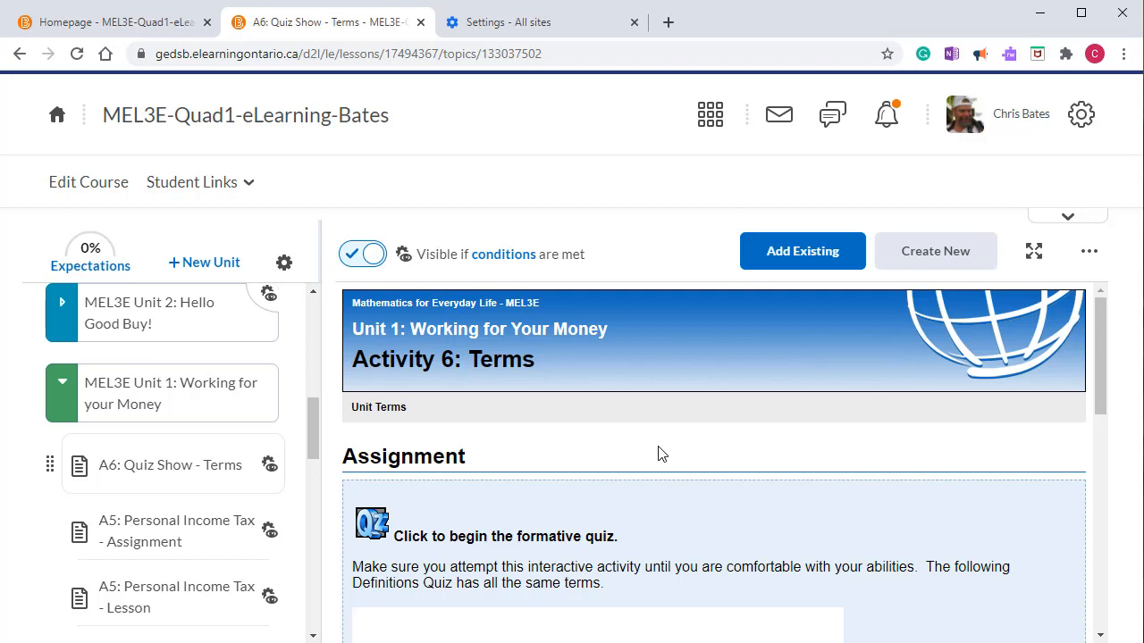
Step: Scroll the homepage to the Bates Wins! section with the game now loaded
scroll("down", 3)
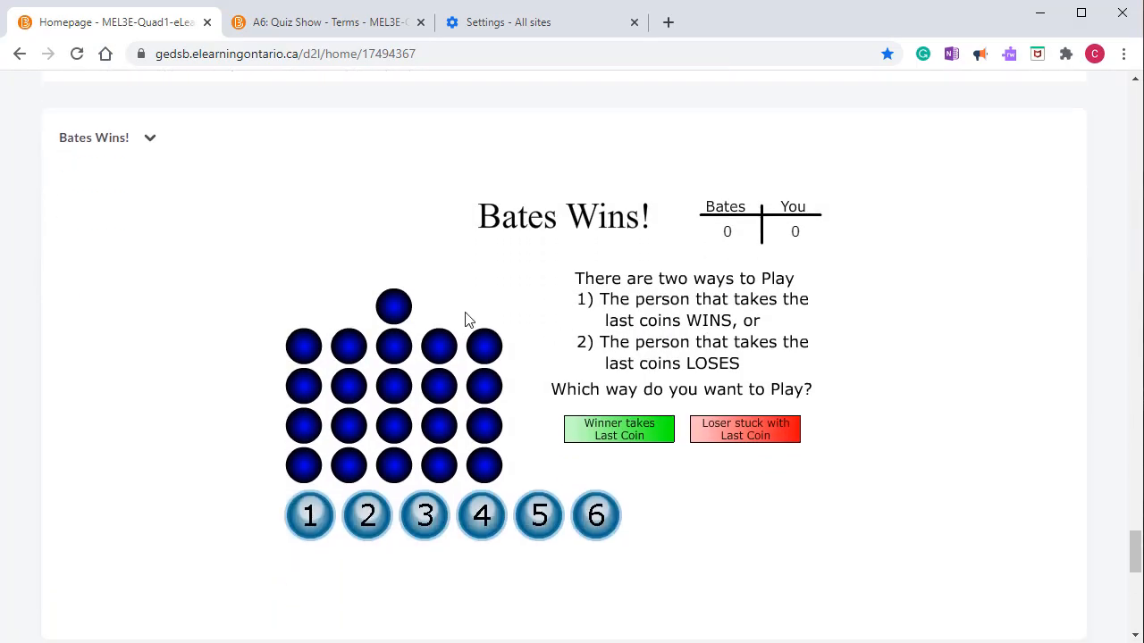
mouse_move(168, 483)
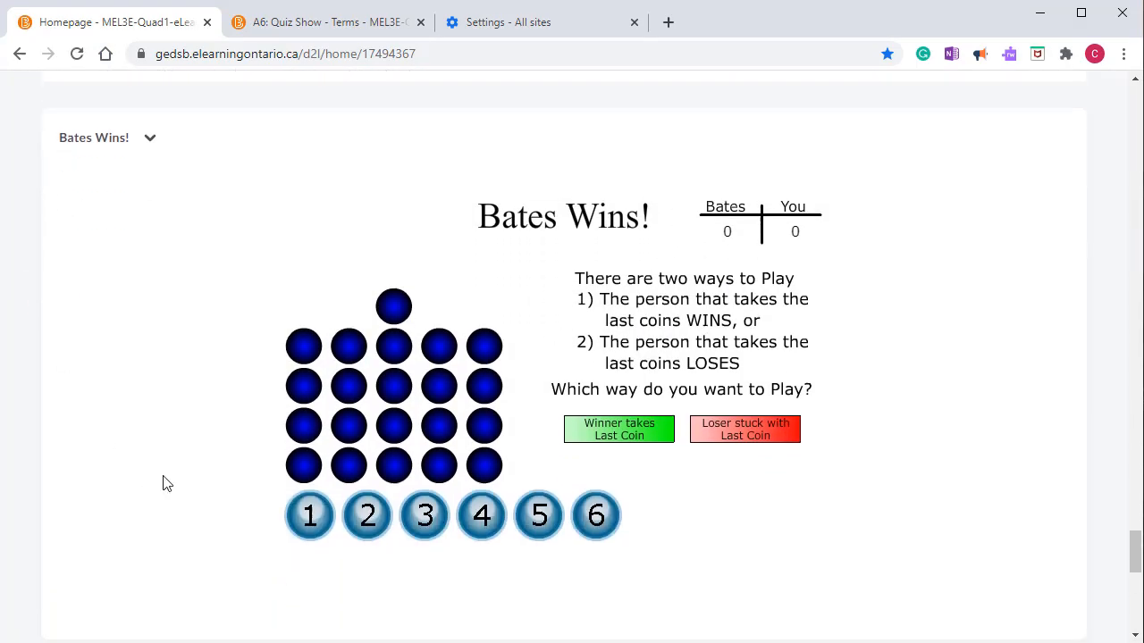